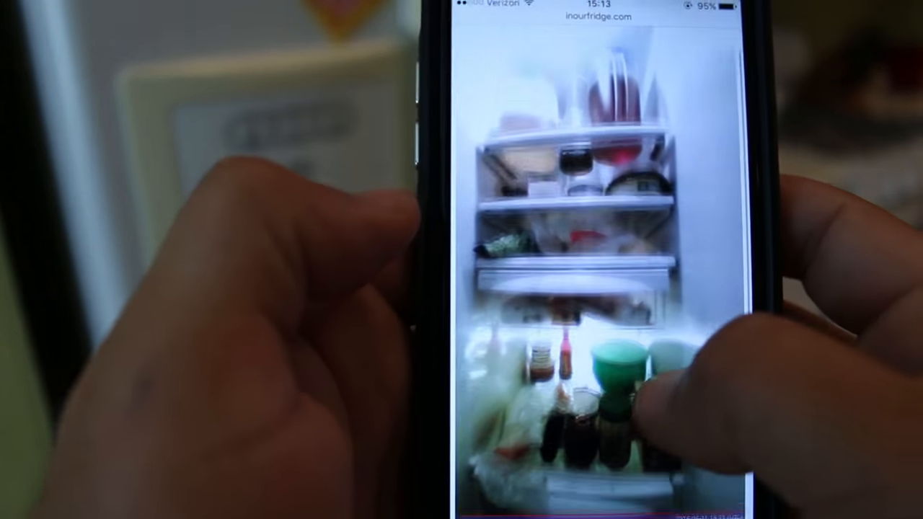
- Scroll past the fridge photos and open the Raspberry Pi FORUMS Community list
{"action": "scroll", "scroll_direction": "down", "scroll_amount": 3}
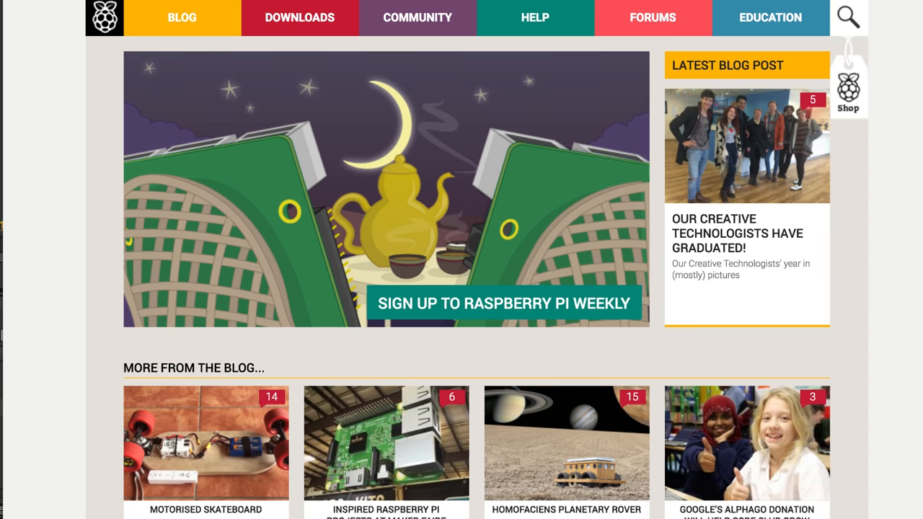
{"action": "left_click", "coordinate": [417, 18]}
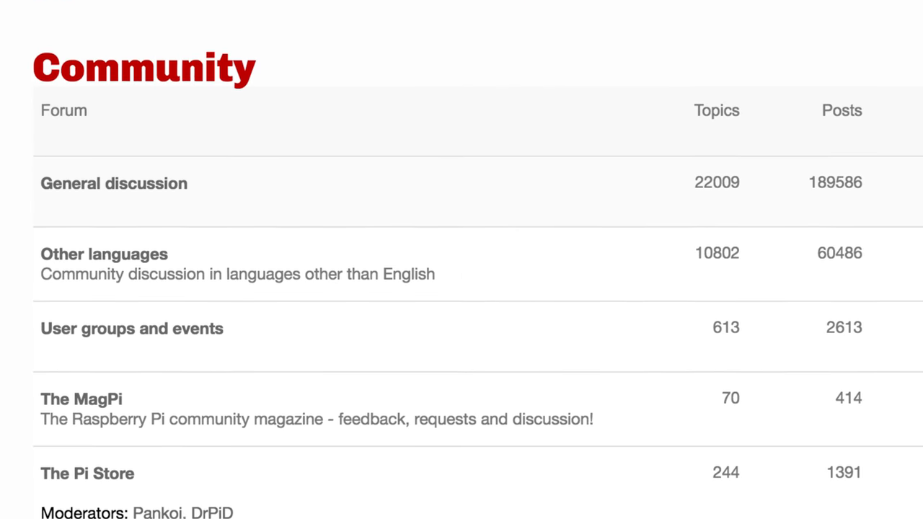